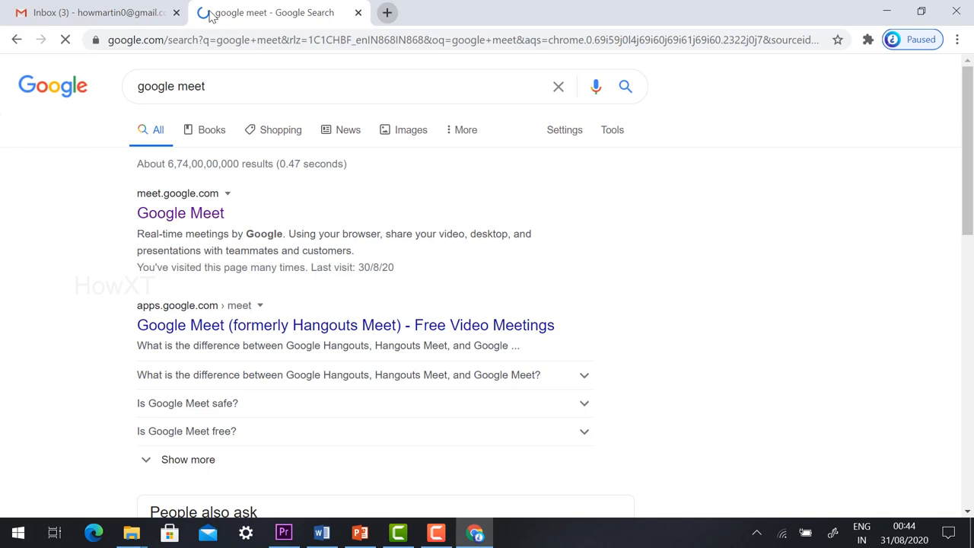
Open Google Meet from the search result and start a new instant meeting
{"action": "left_click", "coordinate": [180, 212]}
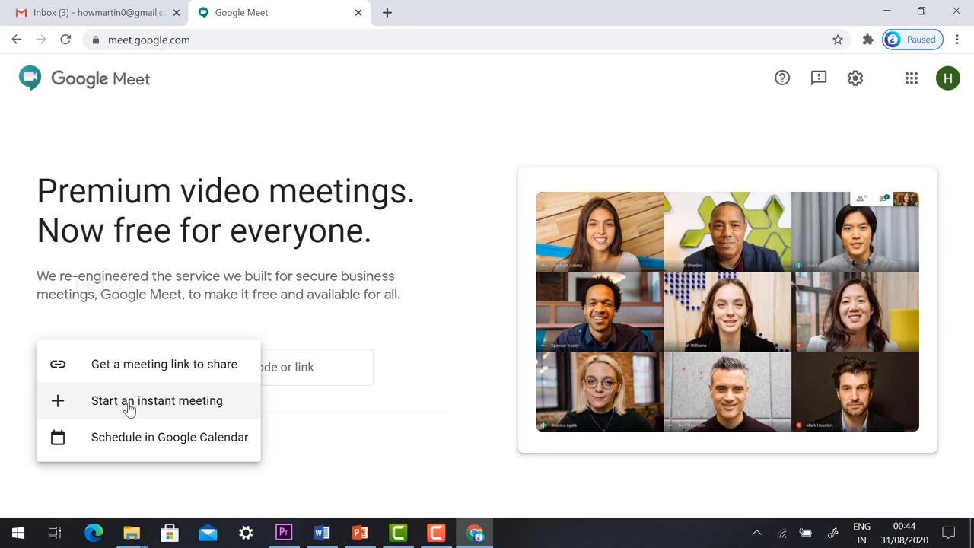
{"action": "left_click", "coordinate": [157, 401]}
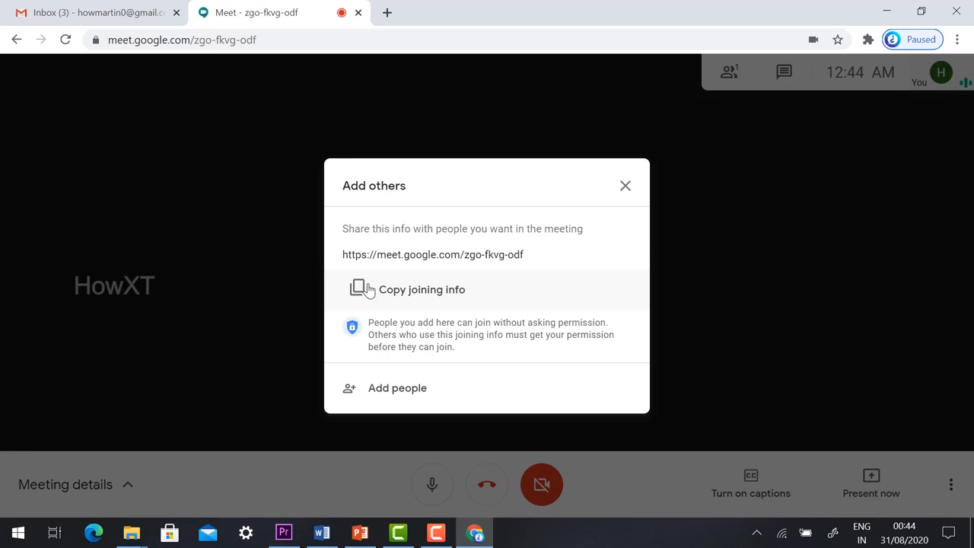
Copy the meeting's joining link and send it to invitees in a Gmail message
{"action": "left_click", "coordinate": [422, 290]}
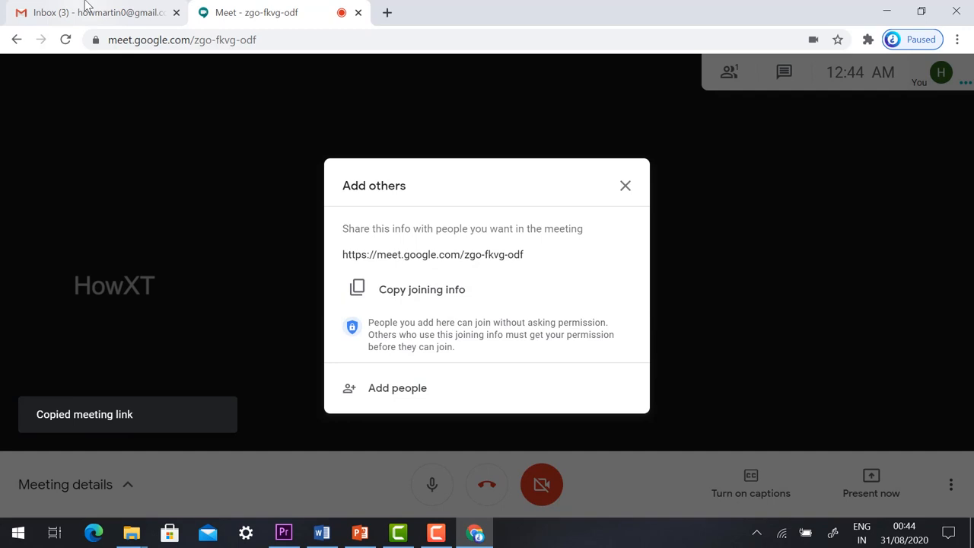
{"action": "left_click", "coordinate": [91, 12]}
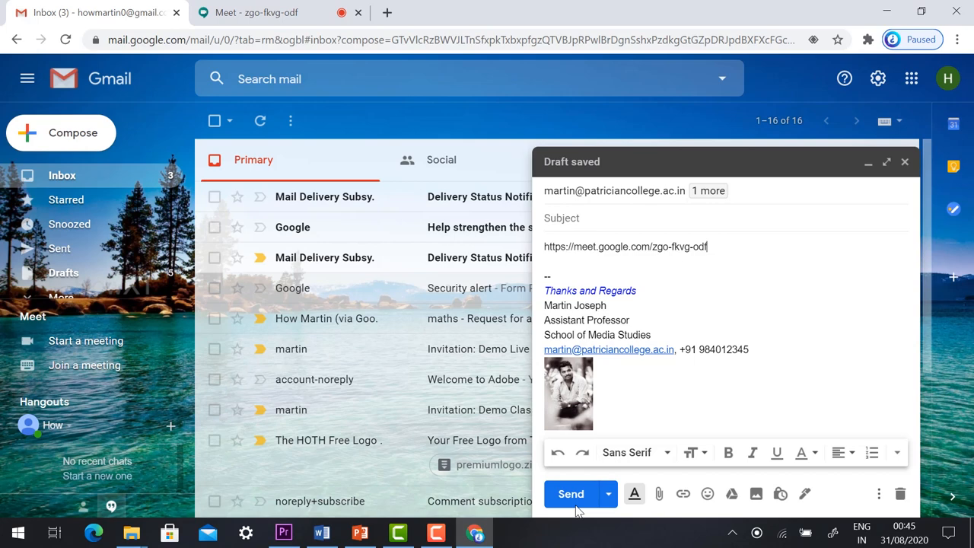
{"action": "left_click", "coordinate": [256, 12]}
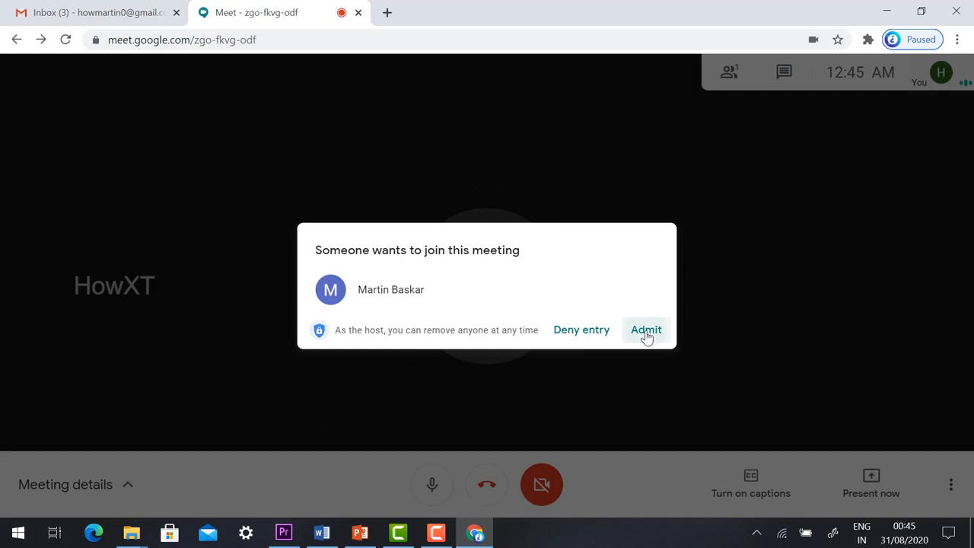
Admit both people asking to join, bringing the call to three participants
{"action": "left_click", "coordinate": [645, 330]}
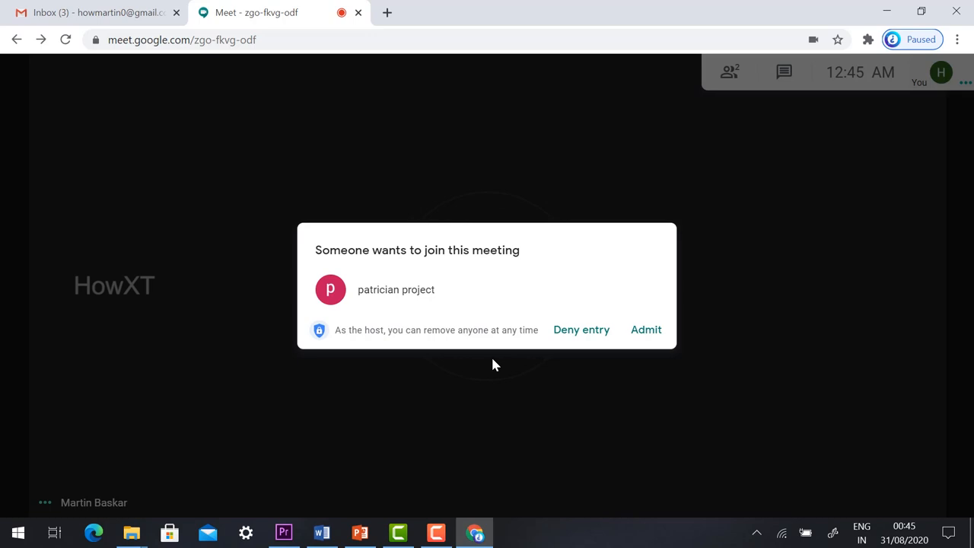
{"action": "left_click", "coordinate": [645, 330]}
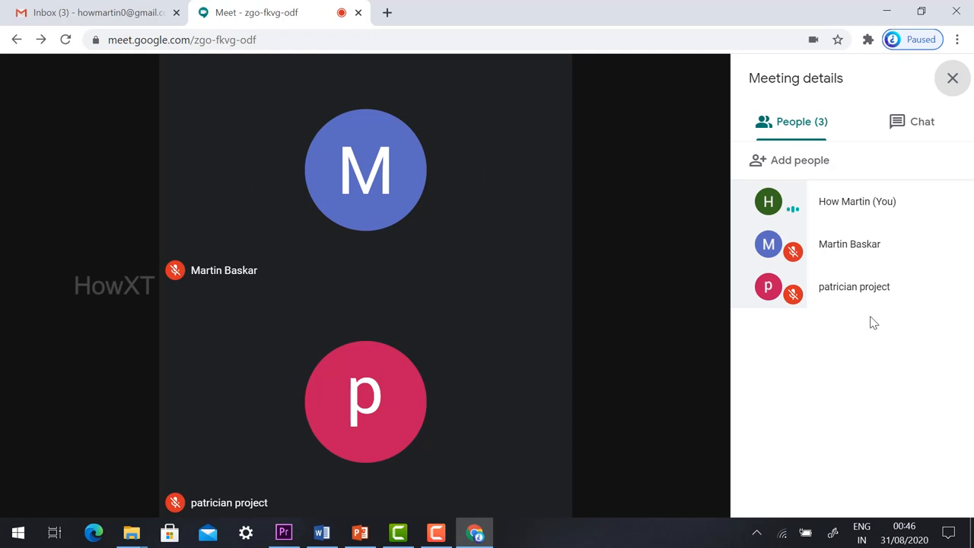
{"action": "left_click", "coordinate": [849, 243]}
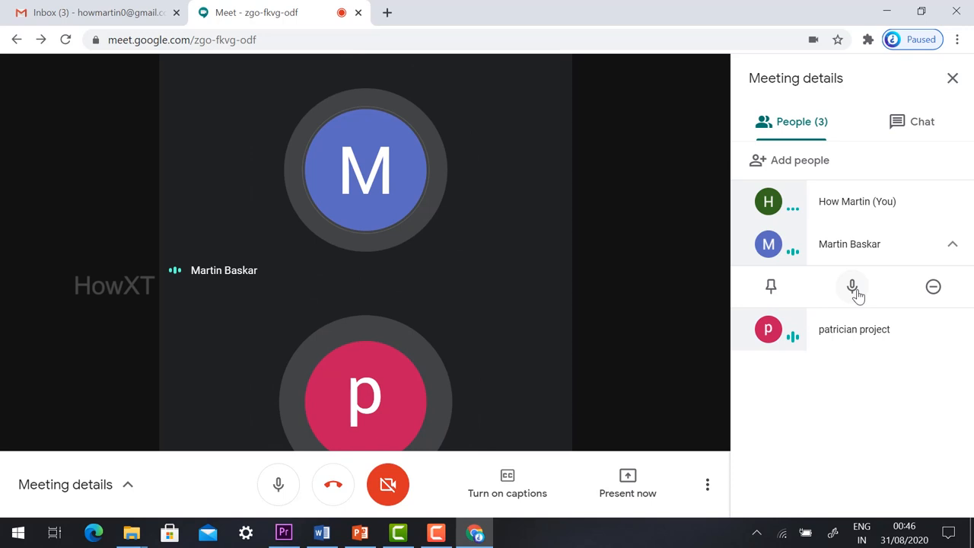
{"action": "left_click", "coordinate": [852, 286]}
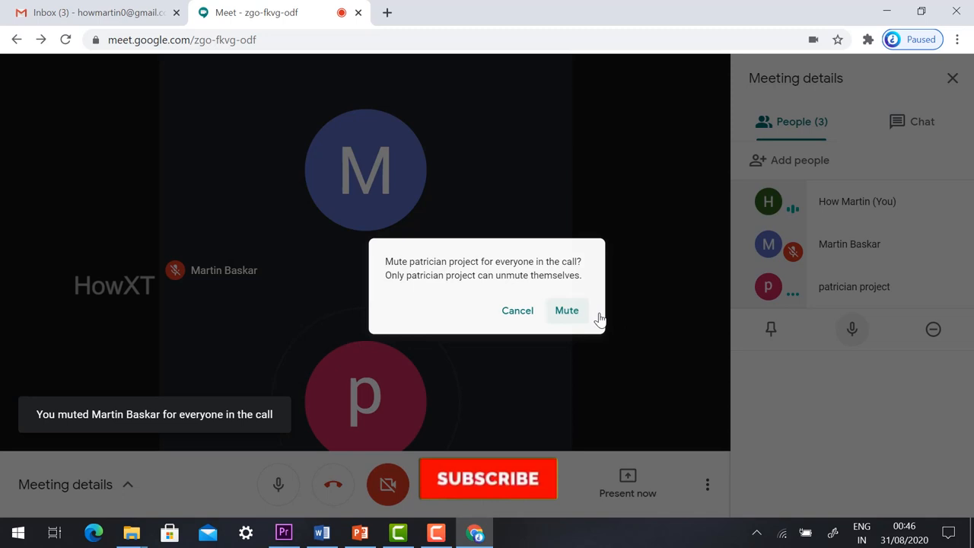
{"action": "left_click", "coordinate": [567, 311]}
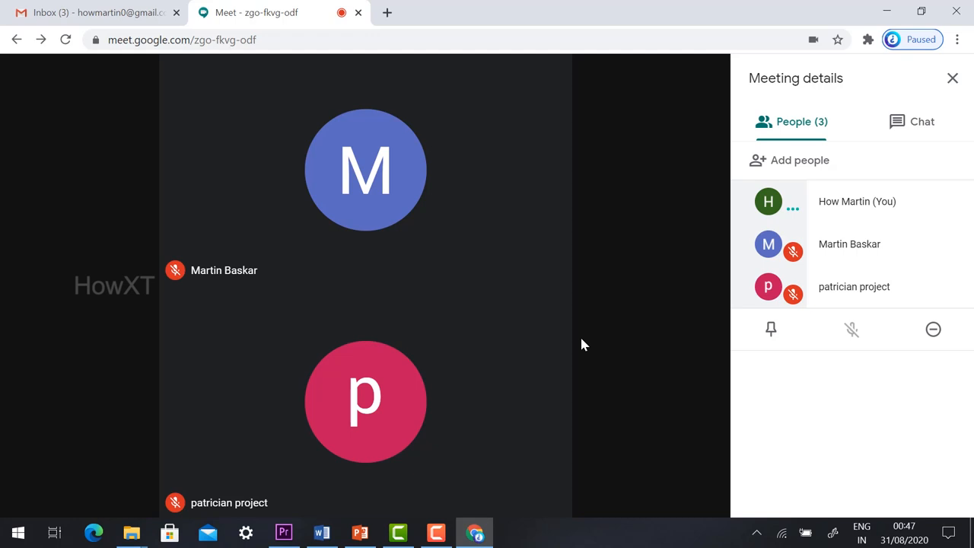
{"action": "left_click", "coordinate": [387, 12]}
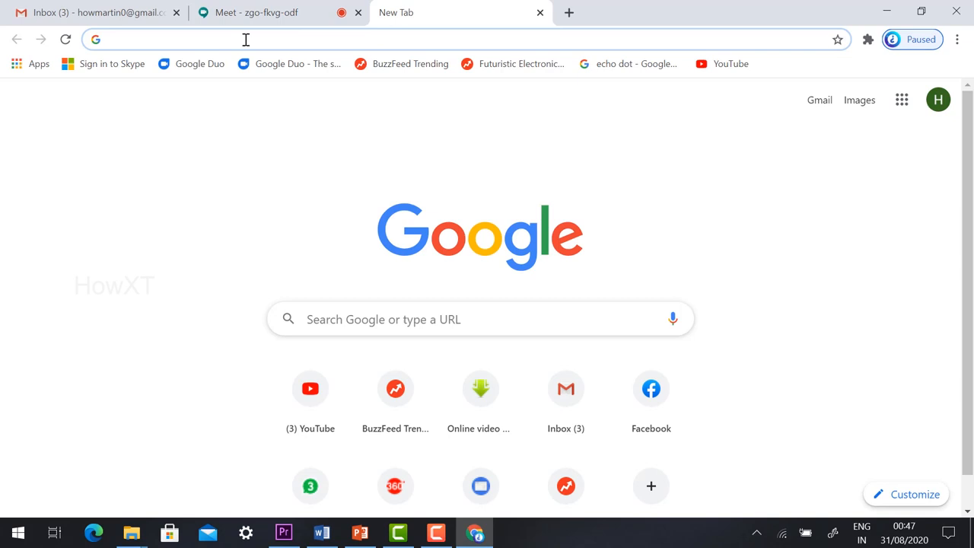
Search 'chrome extensions', open the Chrome Web Store and search it for 'mute all on meet'
{"action": "type", "text": "chrome extensions"}
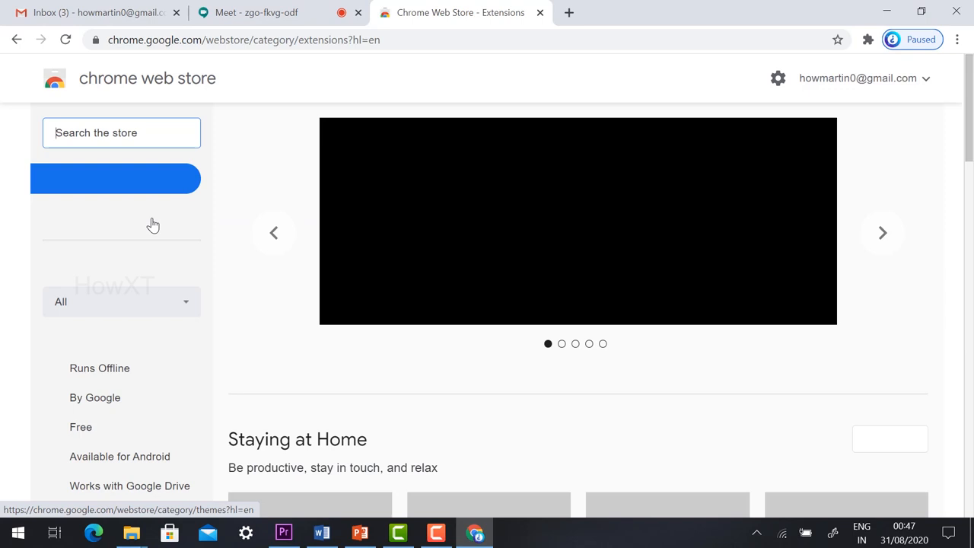
{"action": "type", "text": "mute all on meet"}
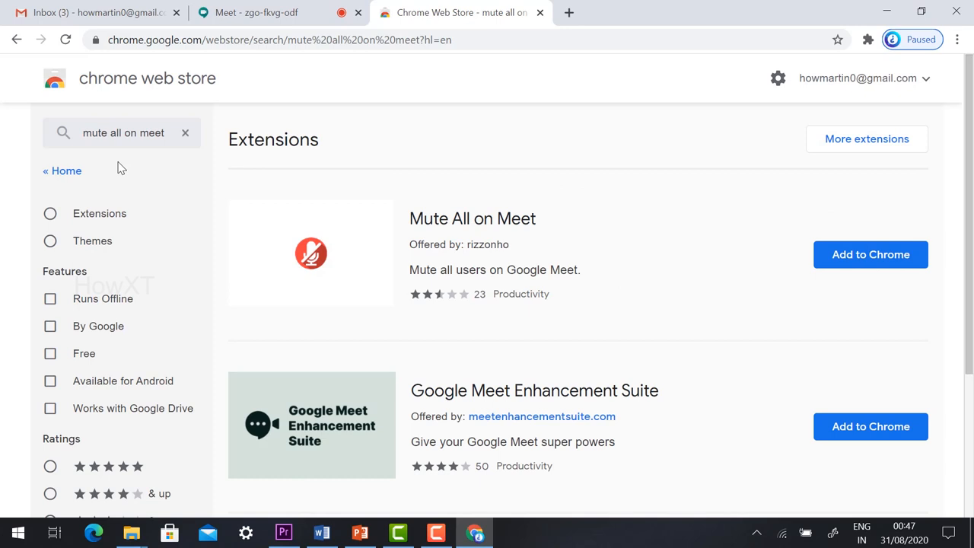
{"action": "mouse_move", "coordinate": [852, 263]}
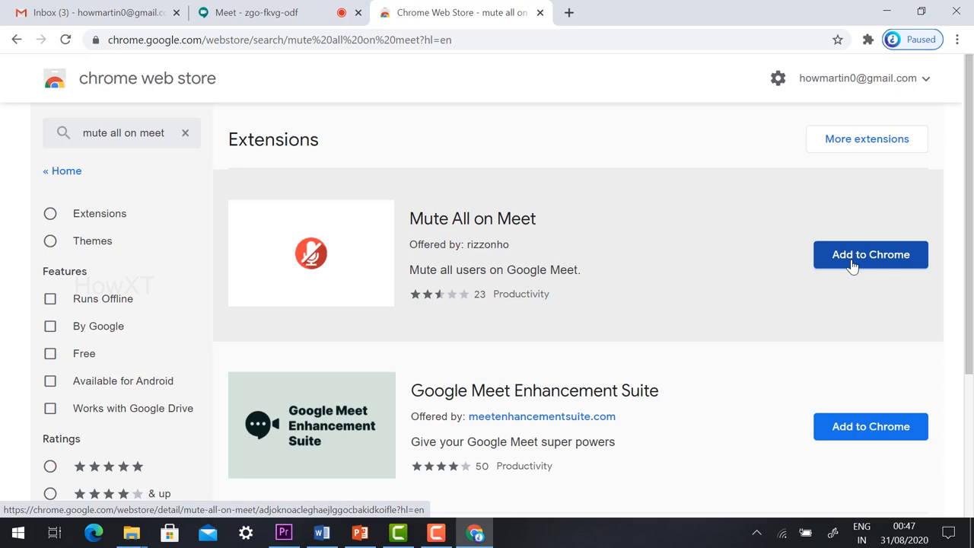
Add the Mute All on Meet extension to Chrome and dismiss the added notice
{"action": "left_click", "coordinate": [871, 255]}
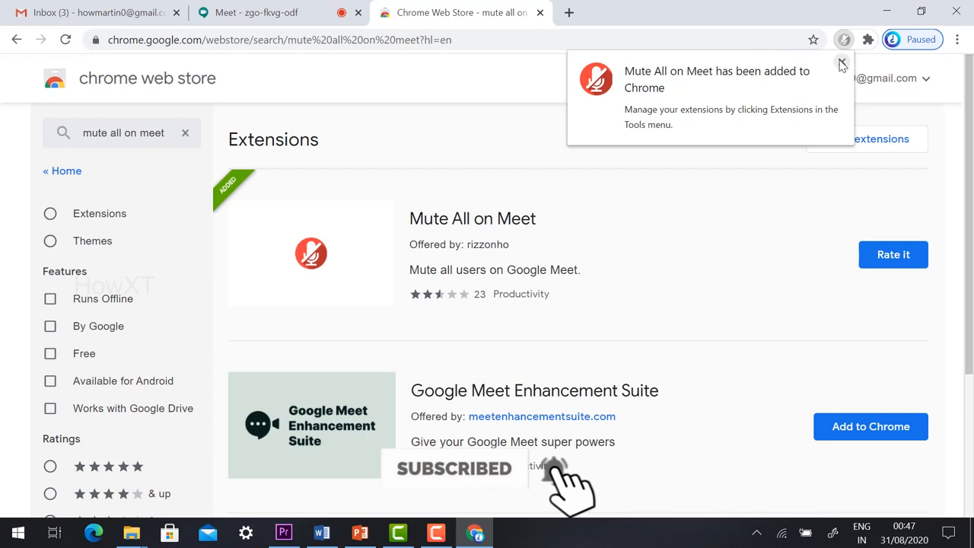
{"action": "left_click", "coordinate": [255, 12]}
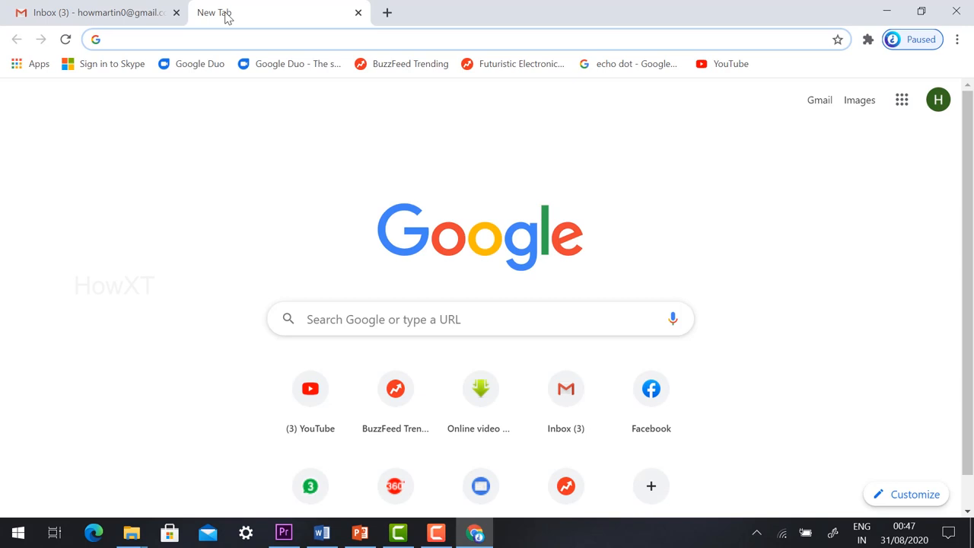
Search 'google meet' and return to the meeting's ready-to-join screen
{"action": "type", "text": "google meet"}
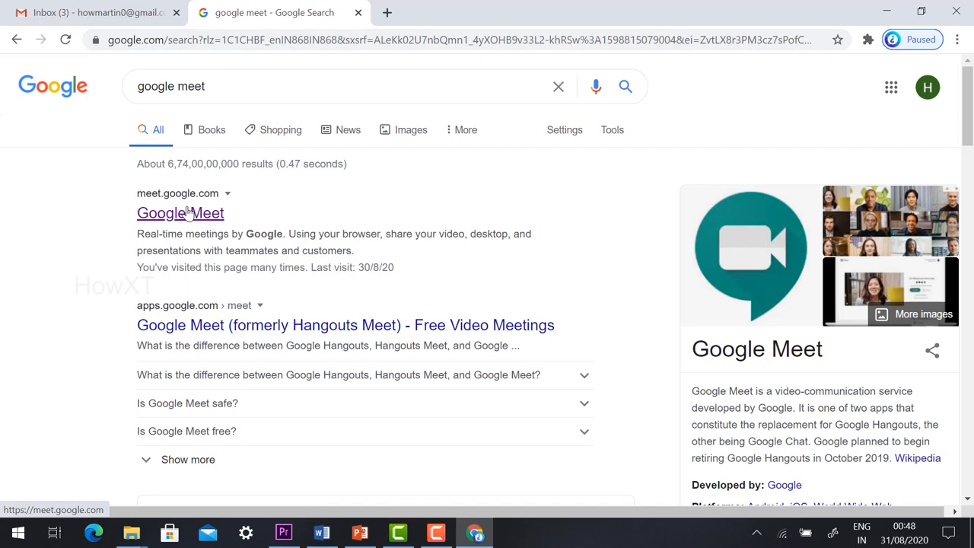
{"action": "left_click", "coordinate": [180, 212]}
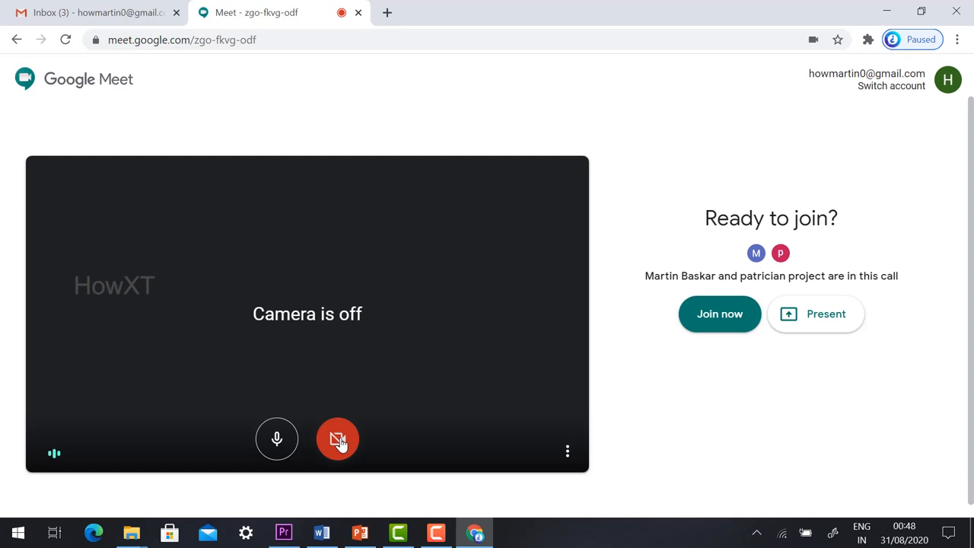
Join the call and show its three participants in the Meeting details panel
{"action": "left_click", "coordinate": [719, 314]}
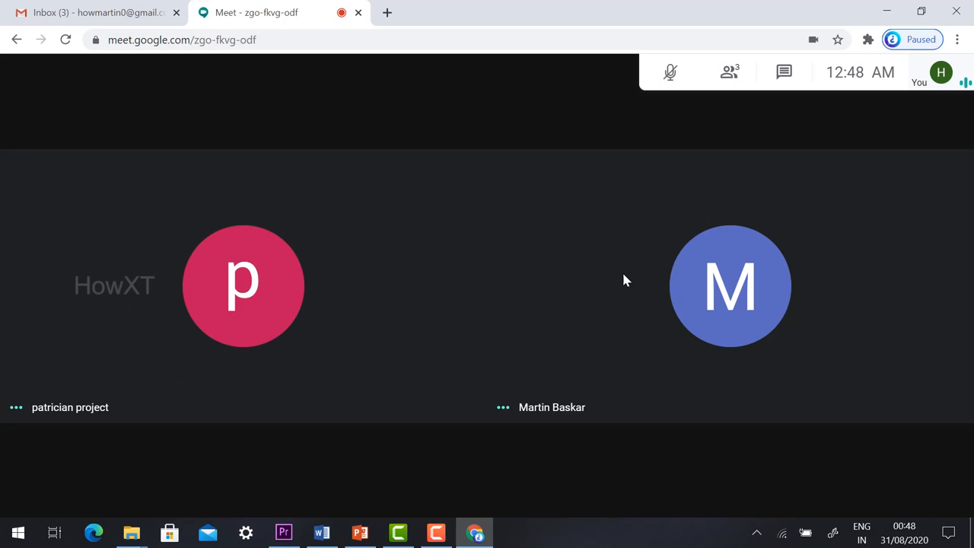
{"action": "left_click", "coordinate": [728, 71]}
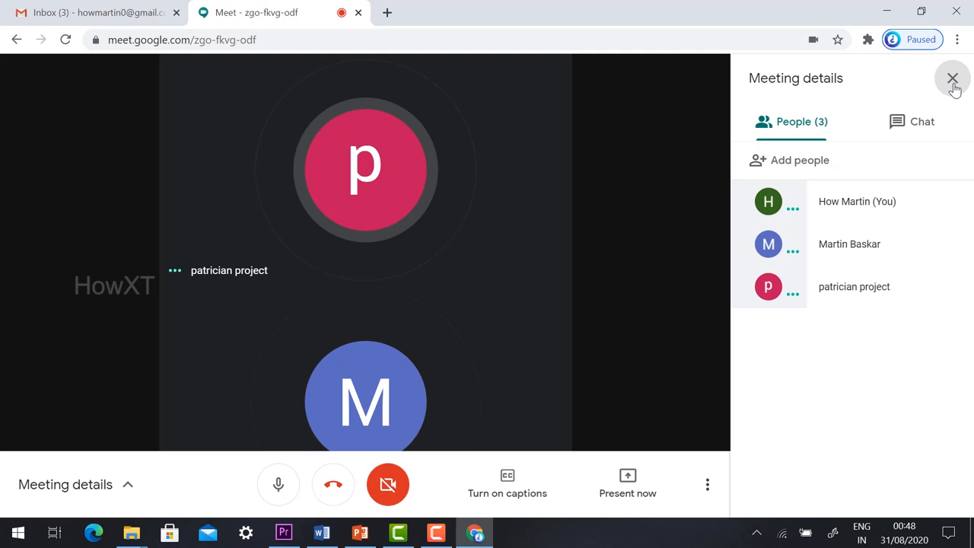
Close Meeting details and mute both guests with the extension's Mute all users button
{"action": "left_click", "coordinate": [952, 79]}
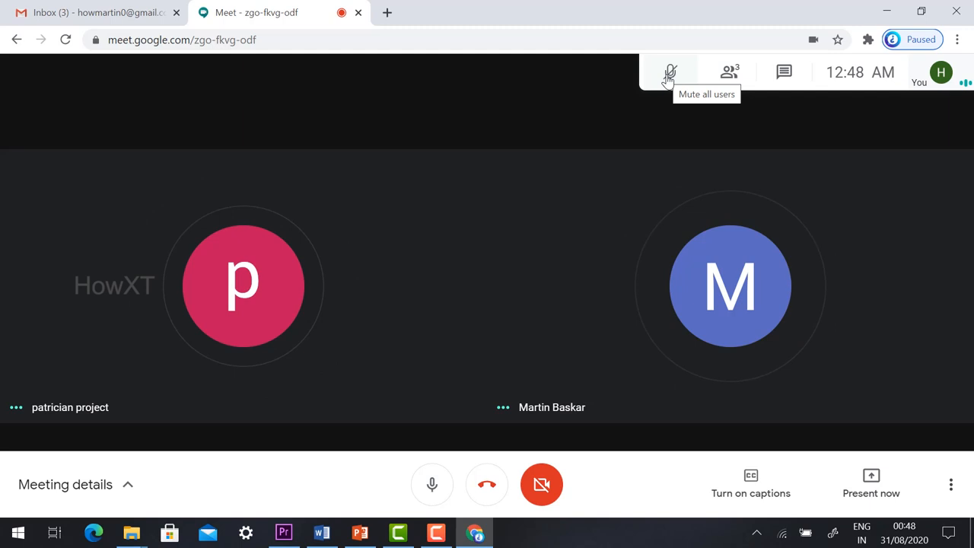
{"action": "left_click", "coordinate": [669, 72]}
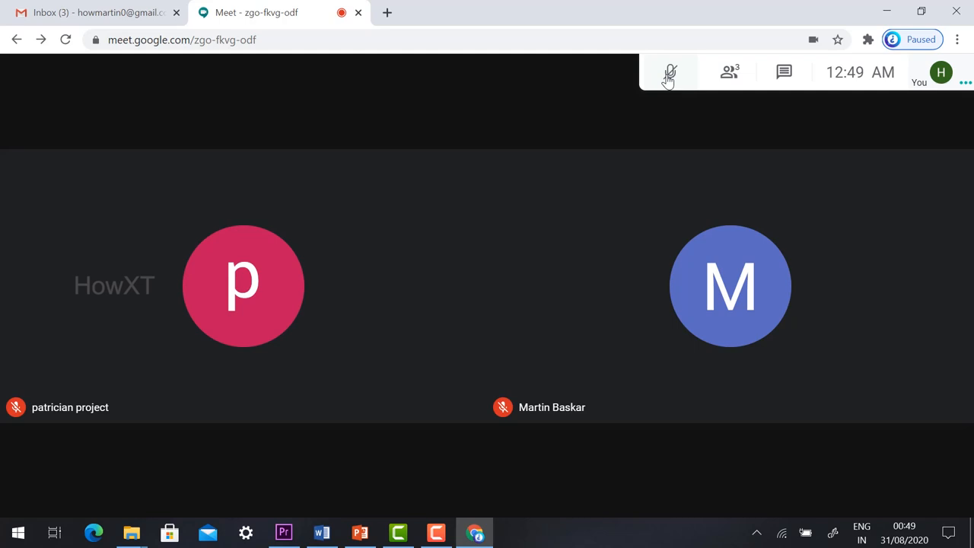
{"action": "left_click", "coordinate": [670, 72]}
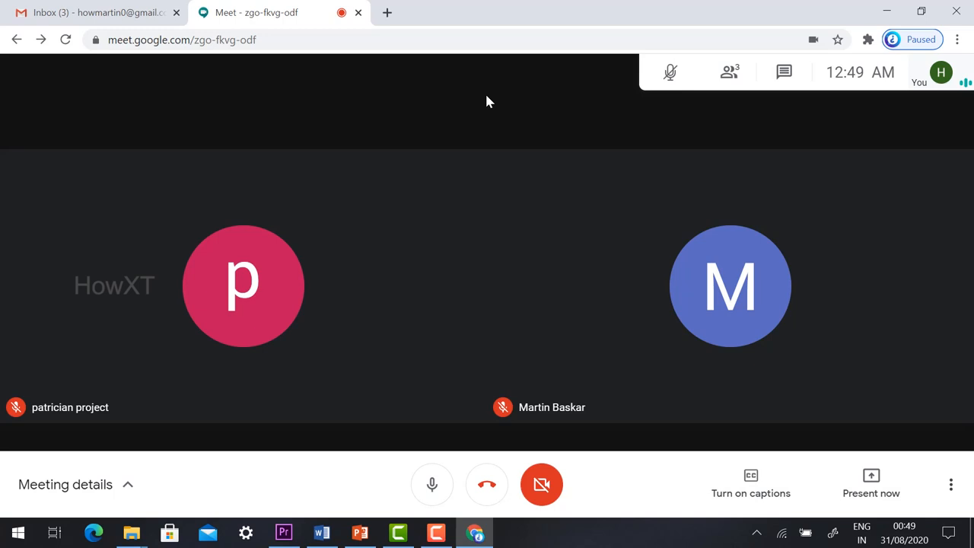
{"action": "mouse_move", "coordinate": [500, 117]}
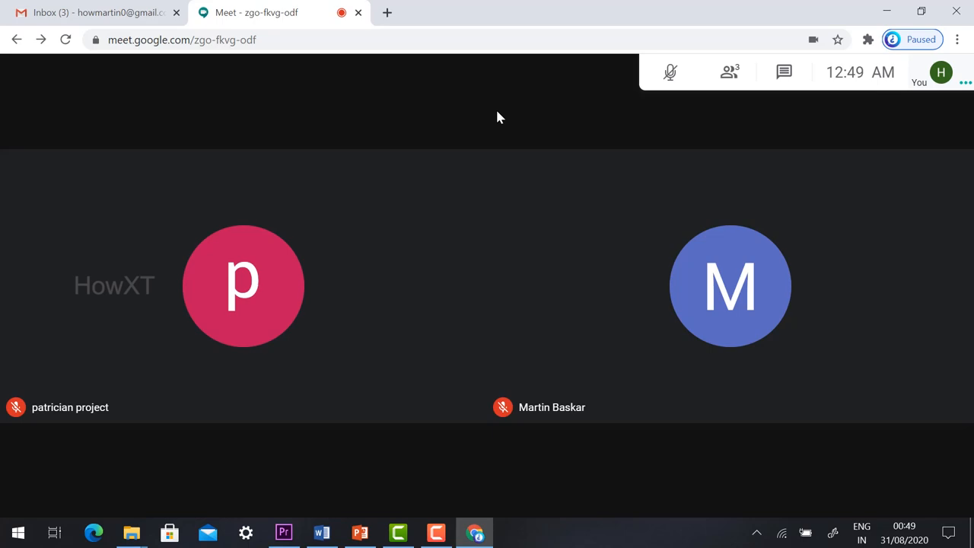